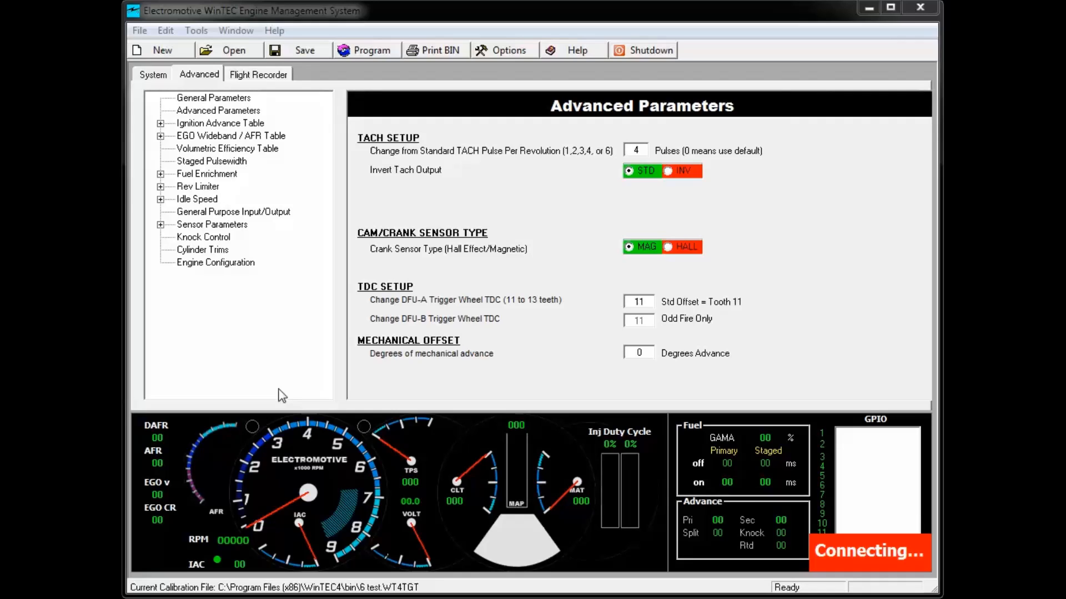
pyautogui.moveTo(537, 180)
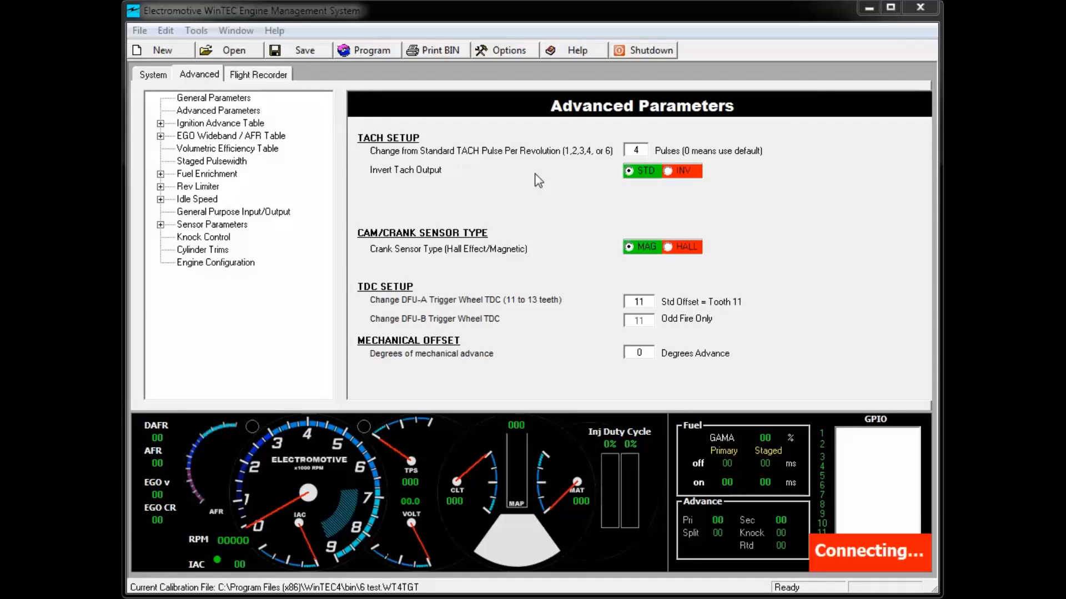
pyautogui.moveTo(473, 171)
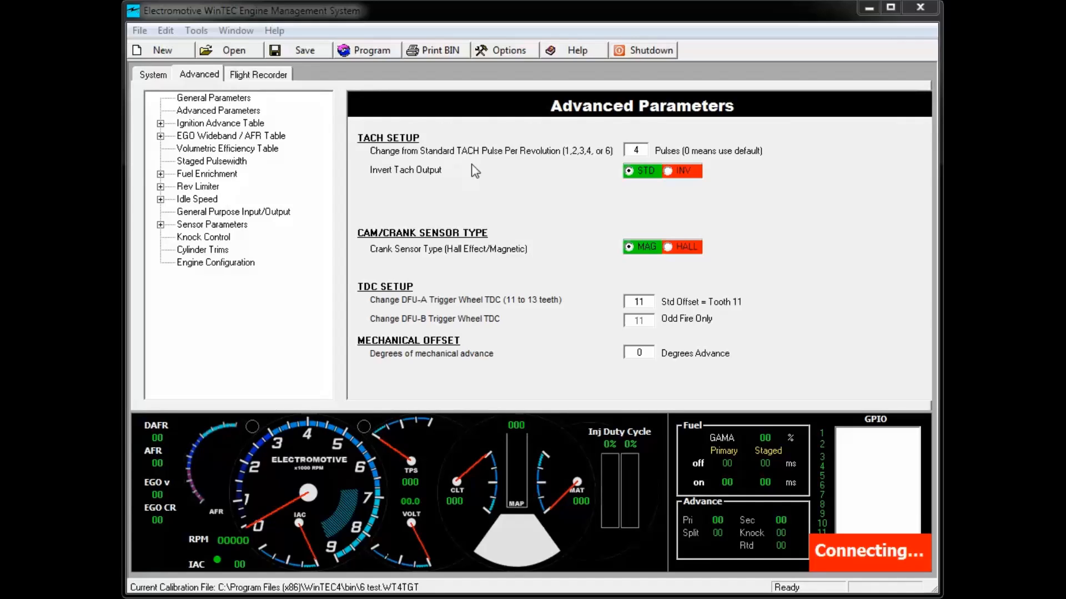
pyautogui.moveTo(535, 244)
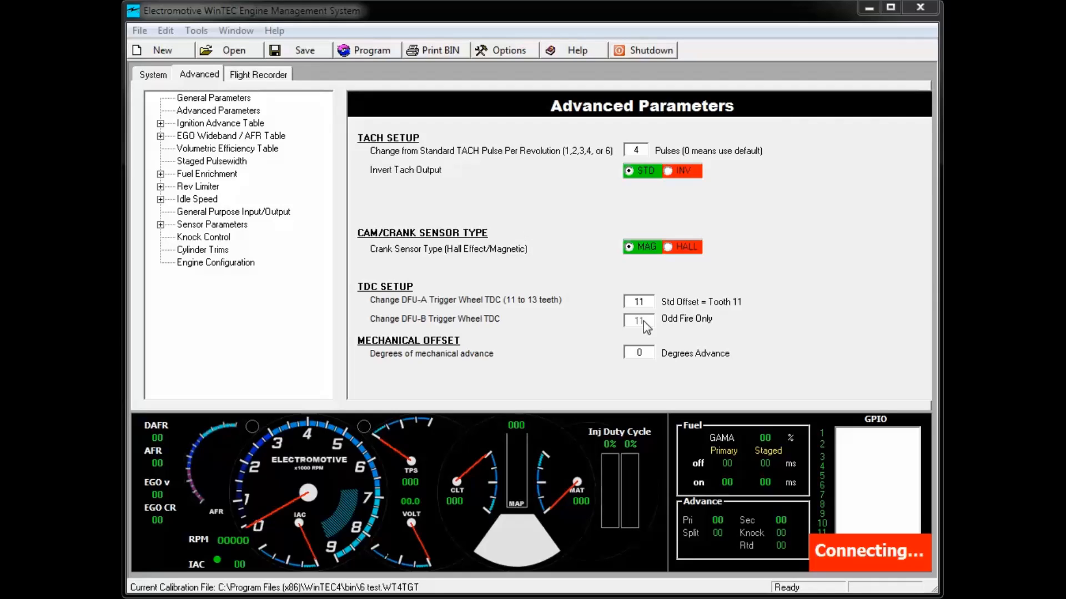
# Set the degrees of mechanical advance to -3, marking the calibration as modified
pyautogui.click(637, 301)
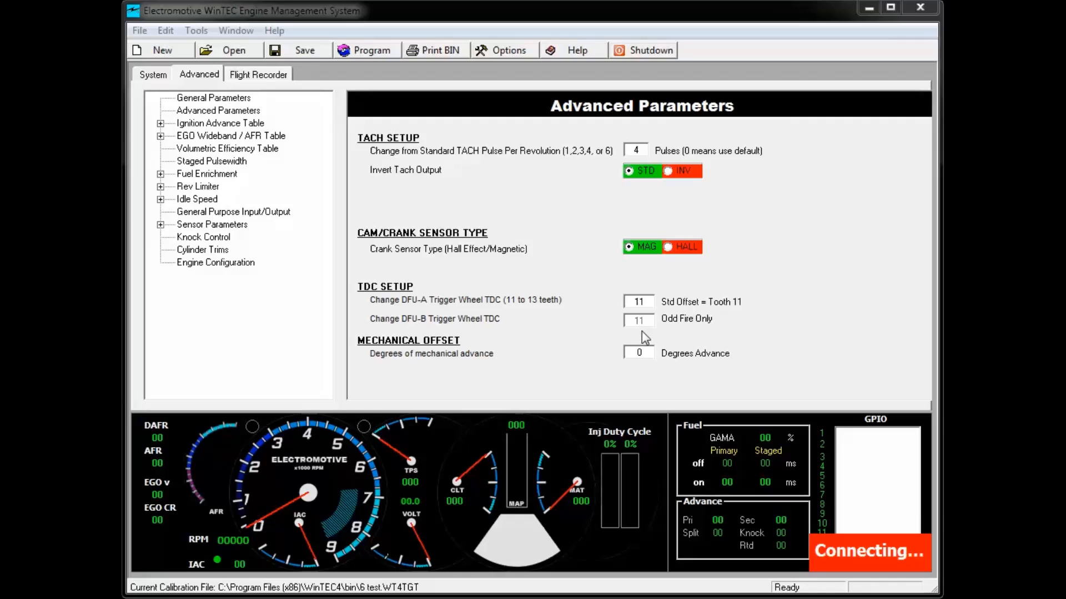
pyautogui.moveTo(644, 339)
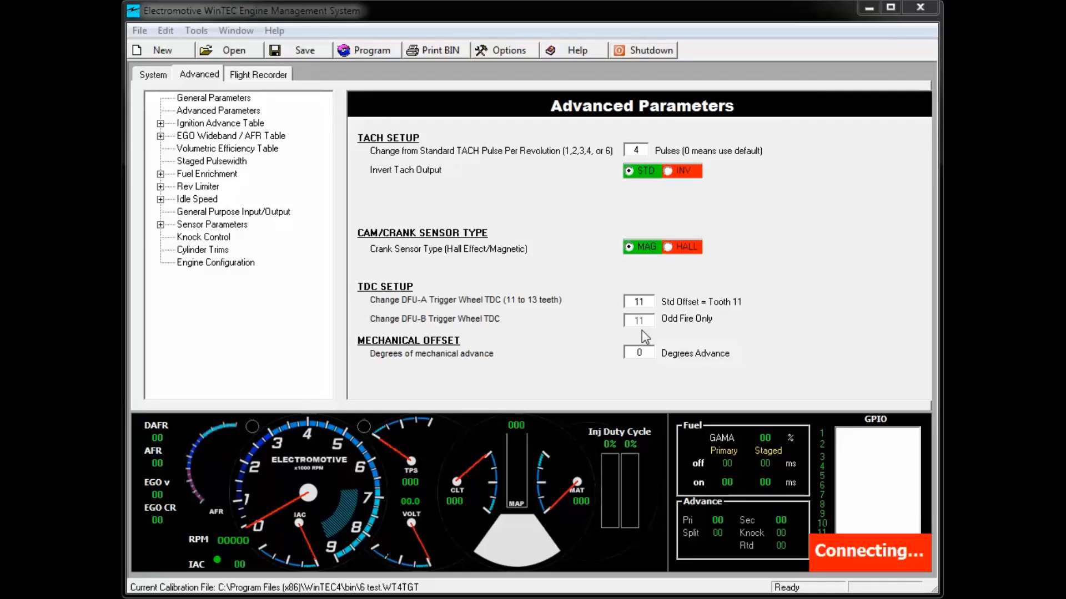
pyautogui.moveTo(633, 386)
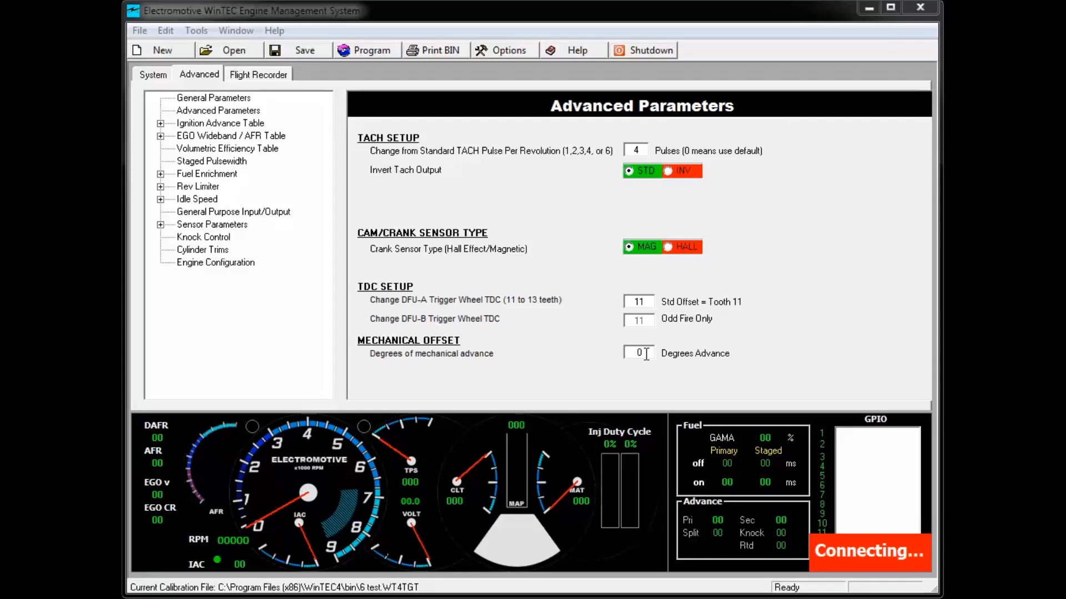
pyautogui.click(637, 353)
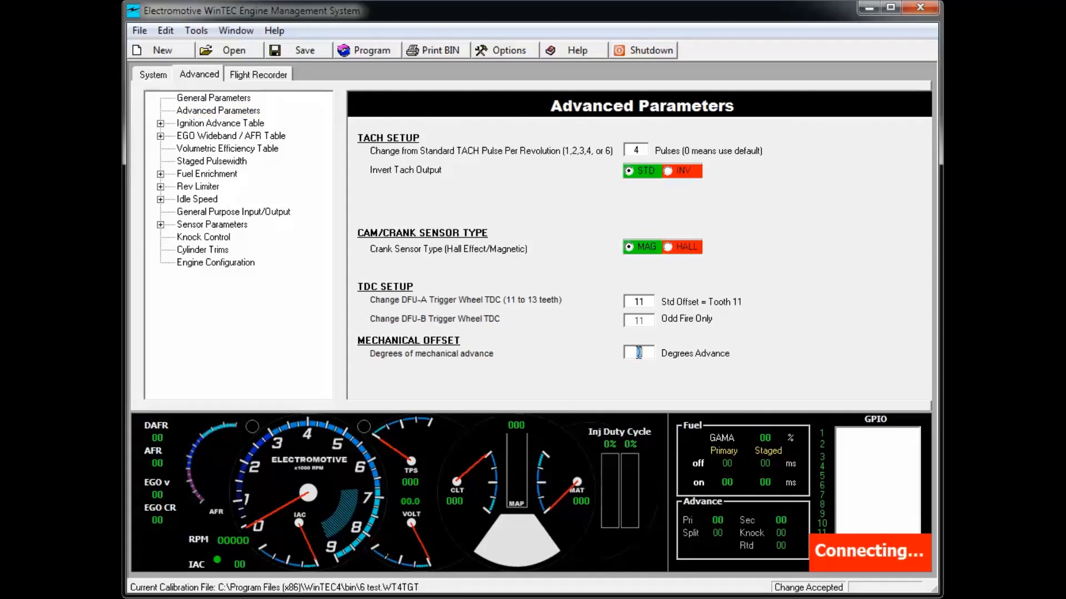
pyautogui.write('8')
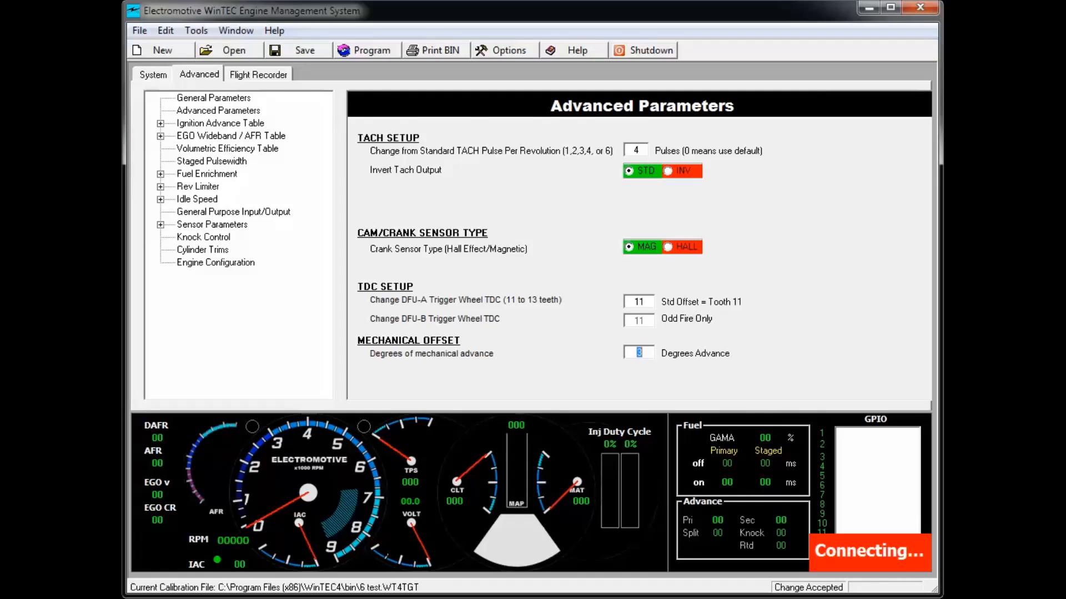
pyautogui.moveTo(765, 422)
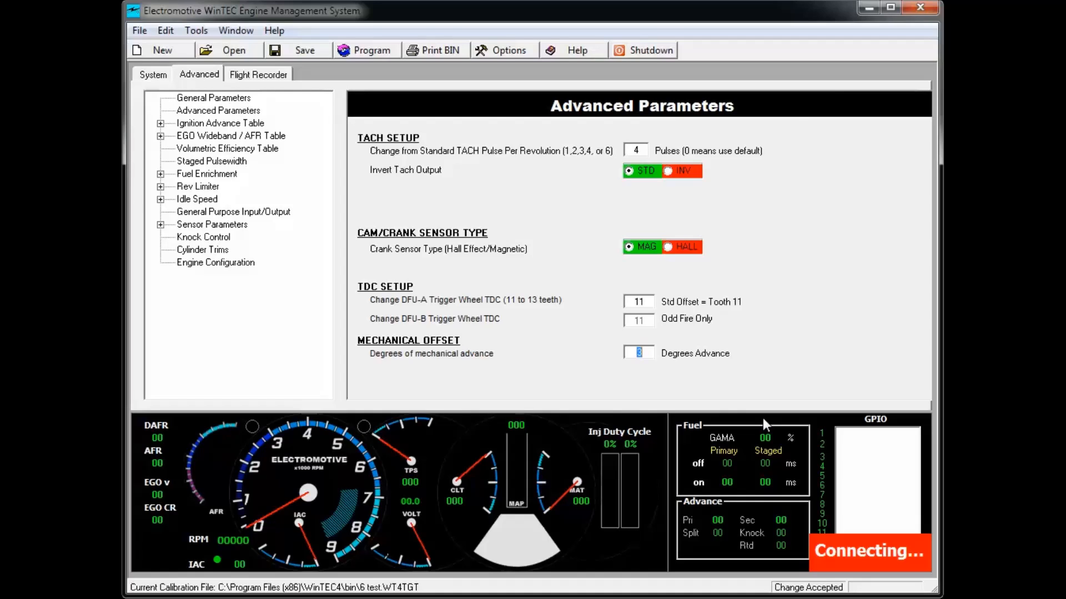
pyautogui.write('-3')
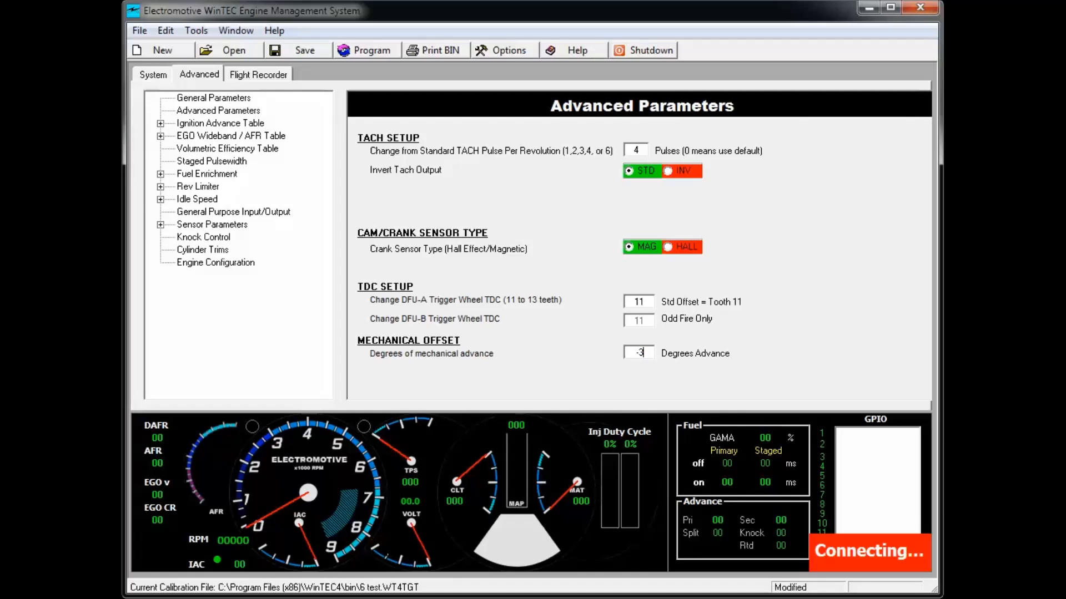